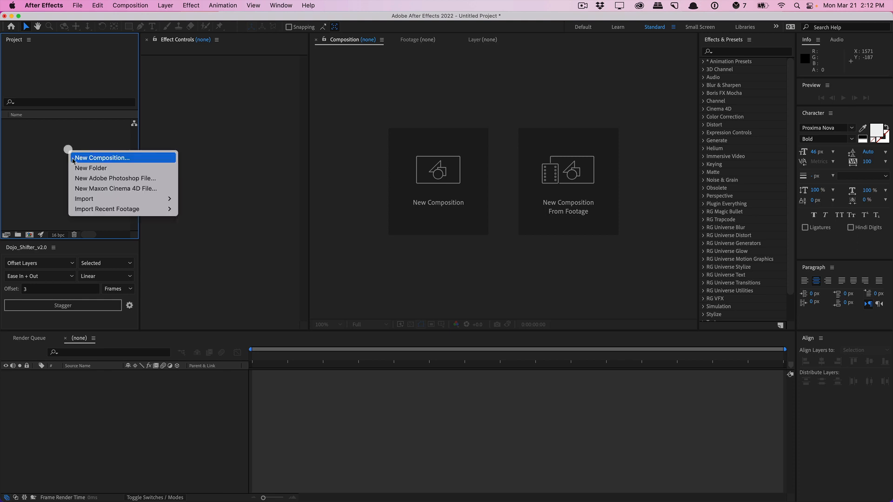
Create the Footage, Graphics, Images and Titles folders in the Project panel
left_click(91, 167)
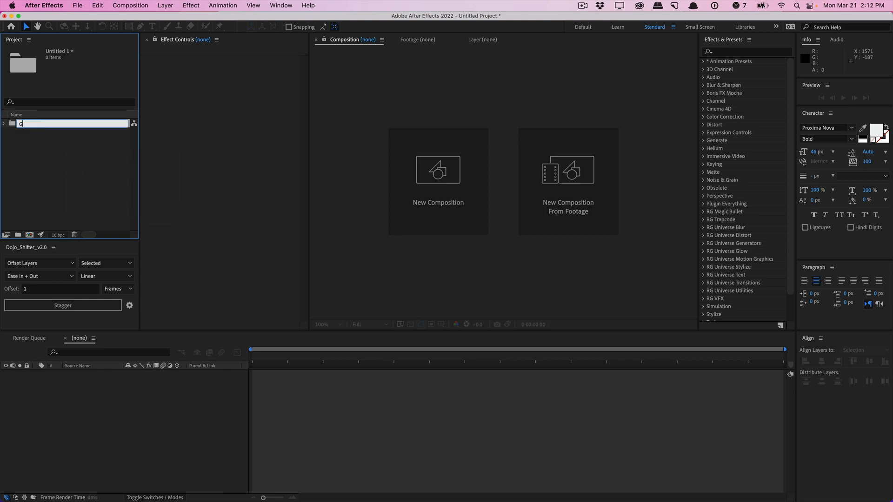
right_click(72, 172)
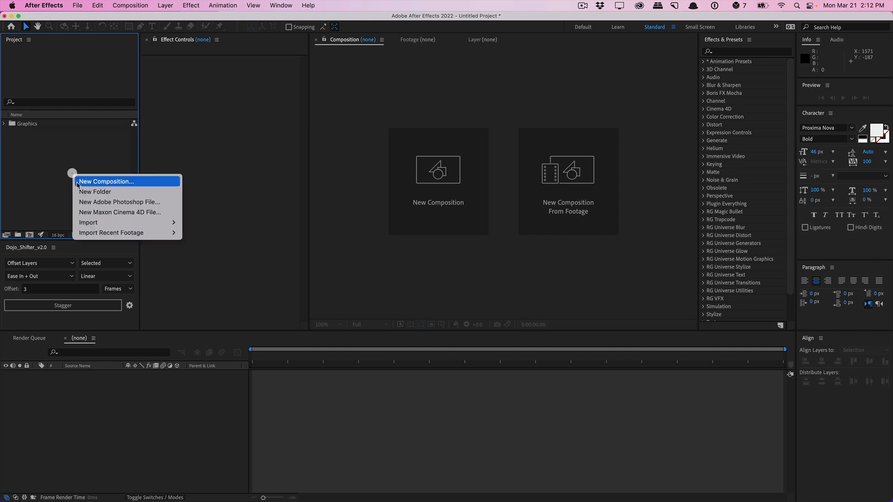
left_click(95, 191)
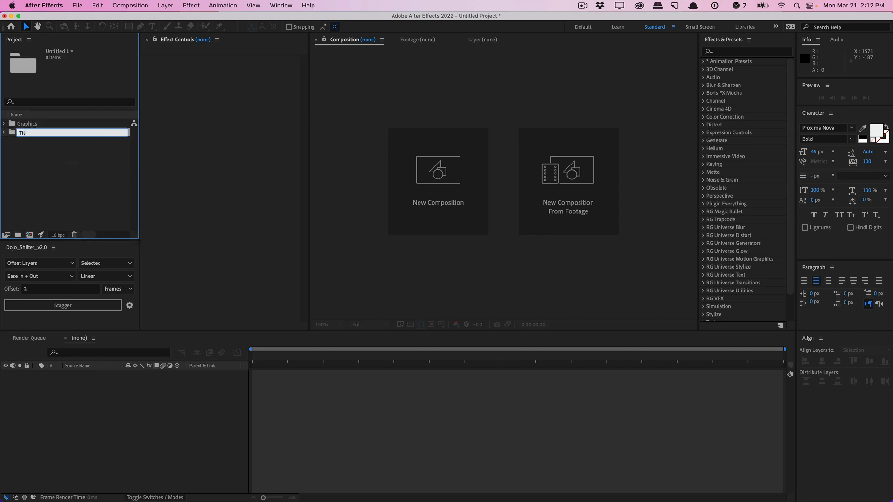
right_click(70, 165)
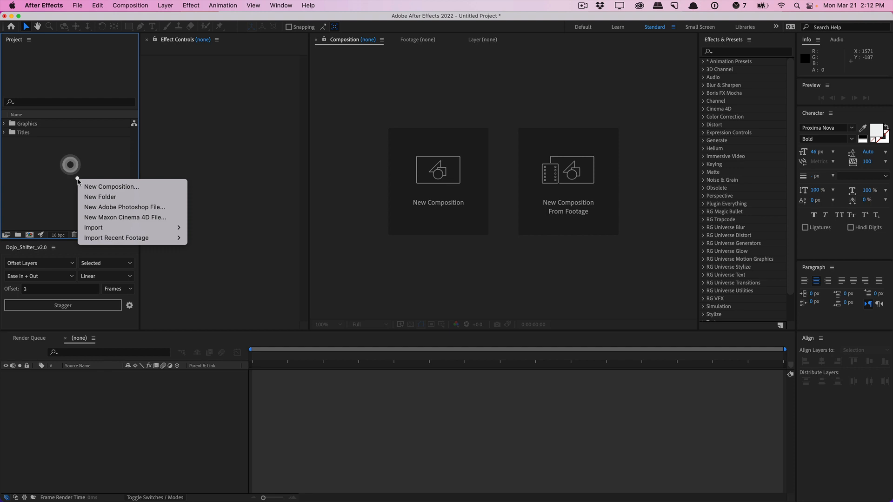
left_click(100, 196)
type("Logo")
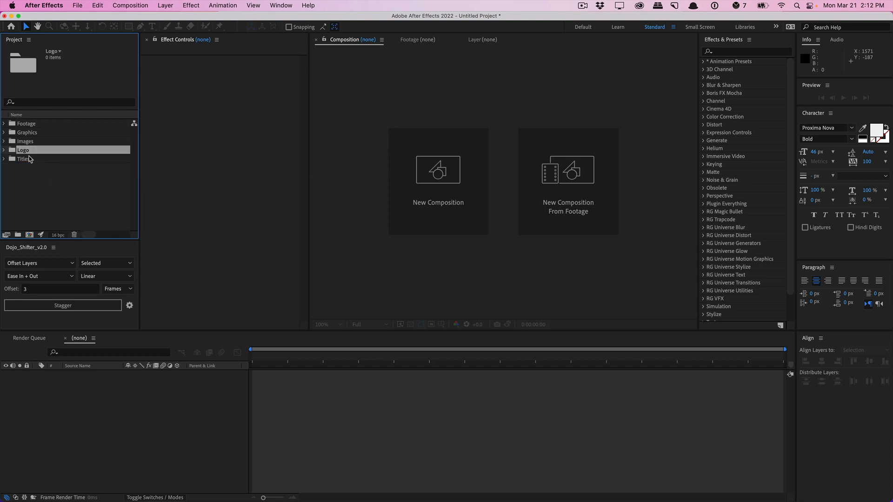
right_click(27, 166)
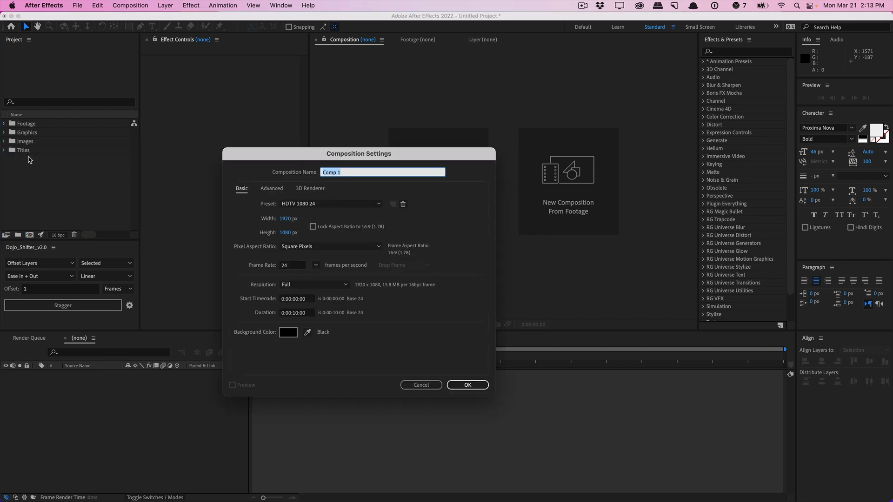
Create the Main_Comp composition and expand a folder to show its subfolders
type("Main_Comp")
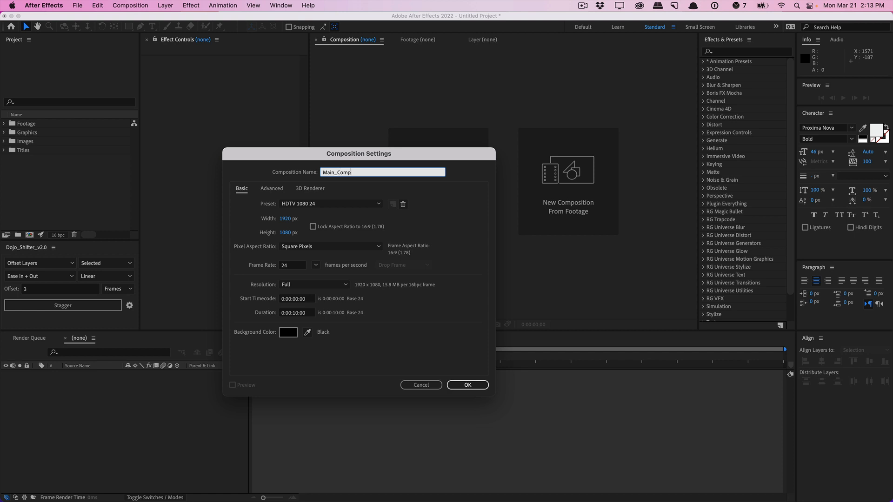
left_click(467, 385)
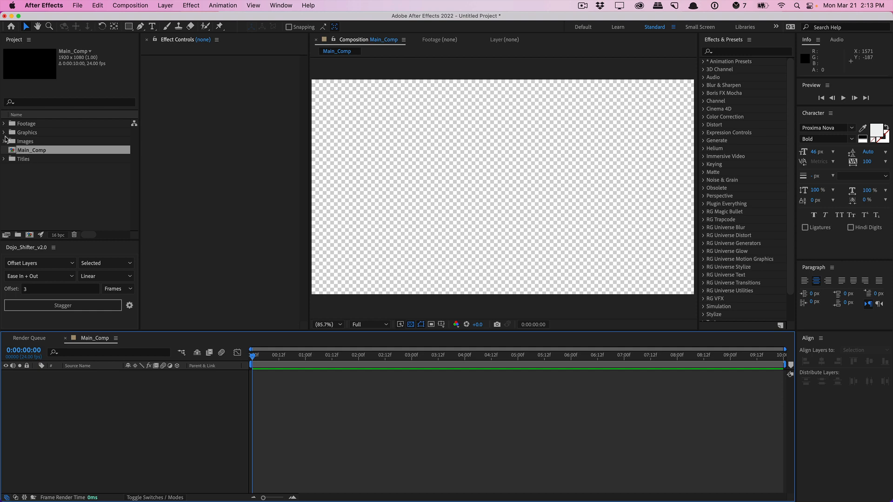
left_click(4, 159)
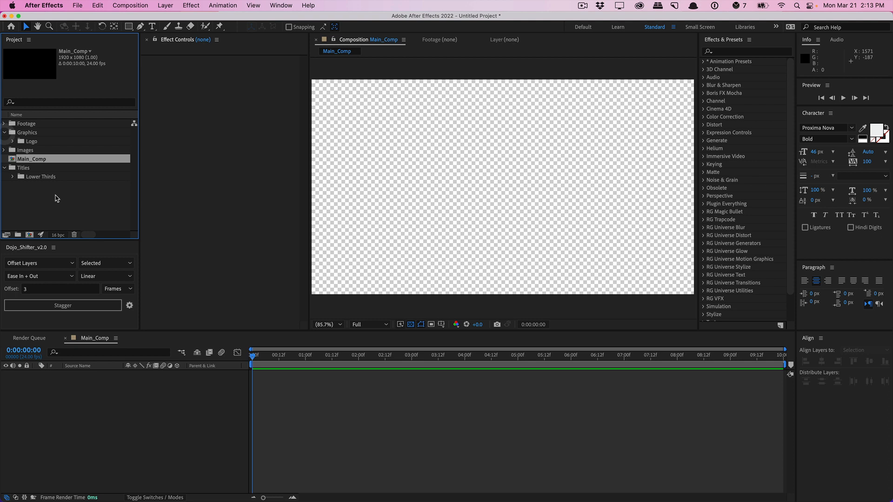
mouse_move(56, 200)
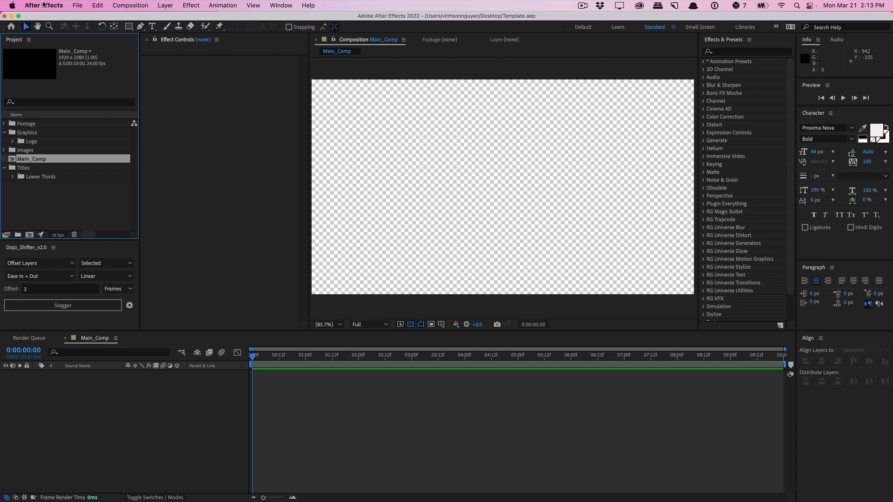
Enable 'New Project loads template' in Preferences with Template.aep as the template
left_click(43, 5)
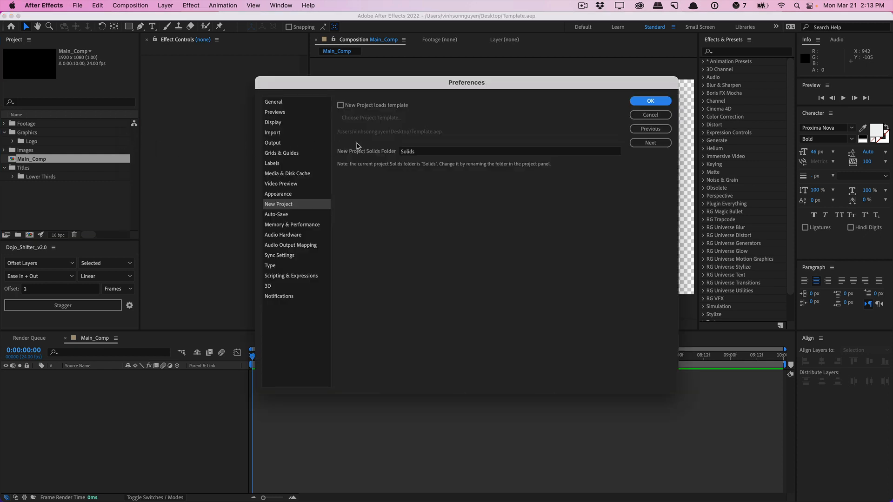
left_click(340, 104)
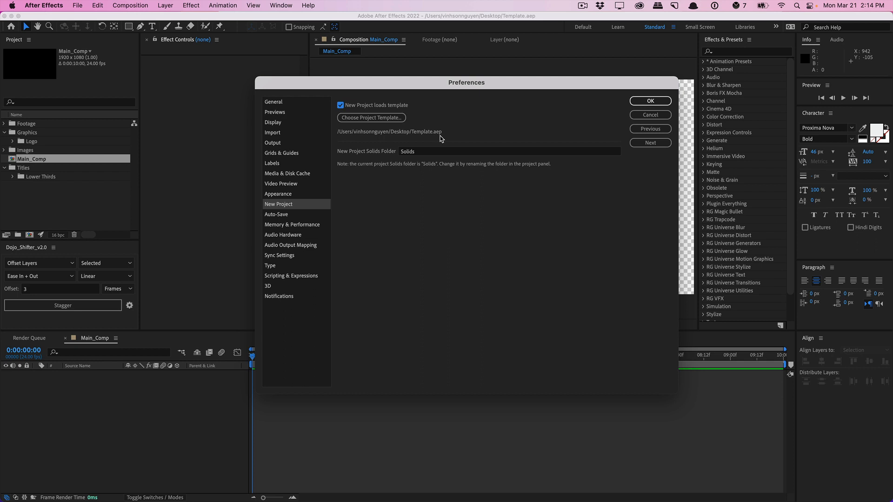
mouse_move(441, 155)
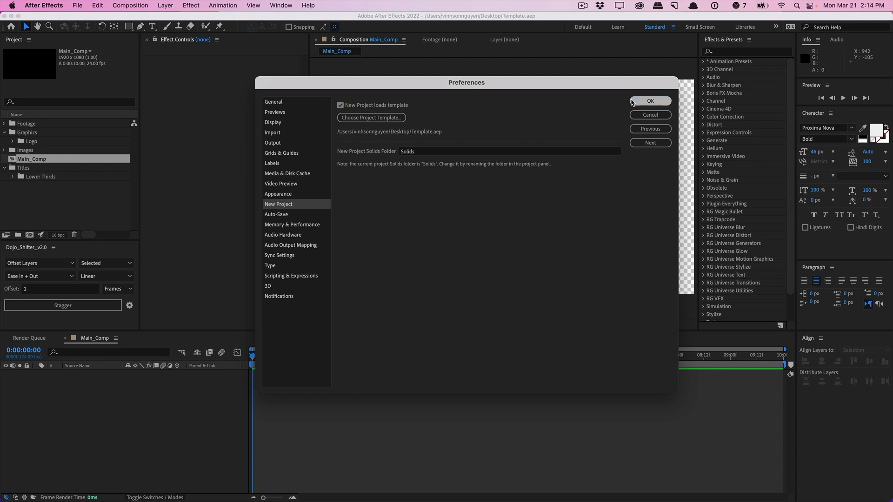
left_click(650, 101)
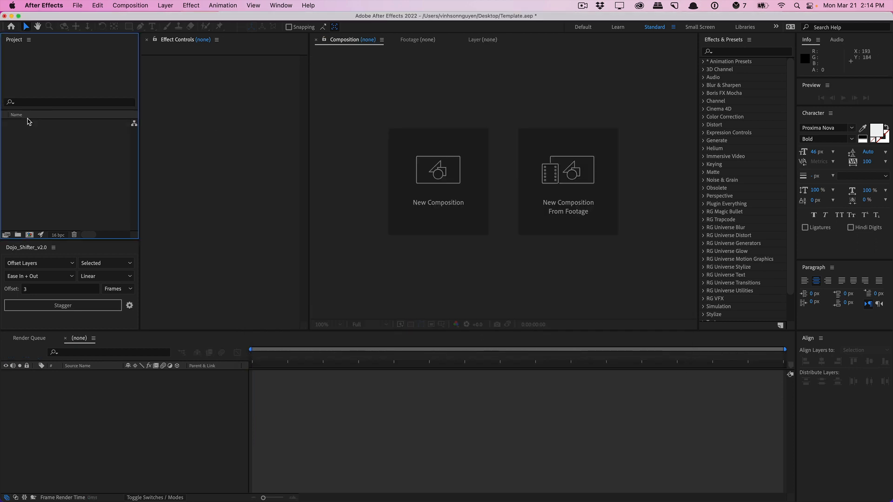
Start a new project, discarding unsaved changes to Template.aep
left_click(77, 5)
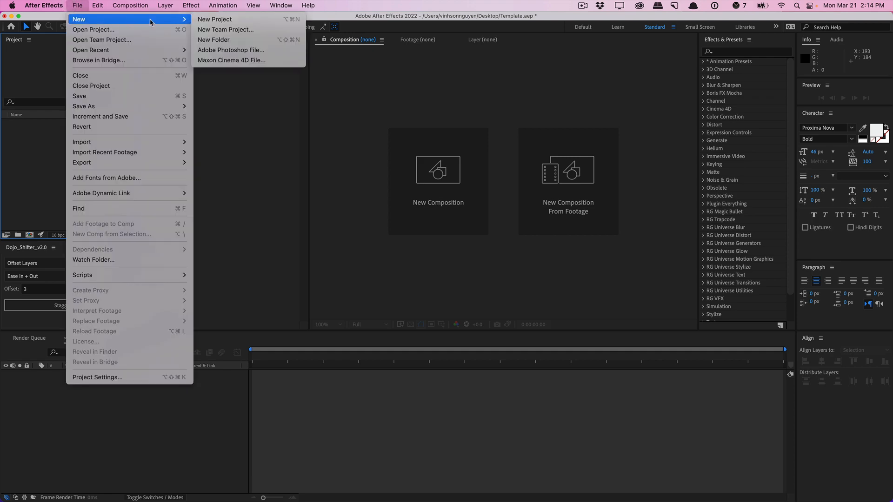
left_click(91, 86)
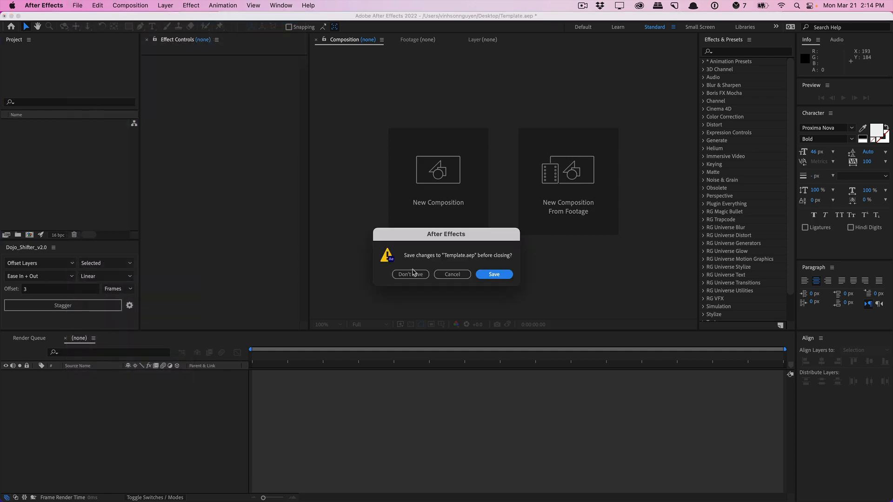
left_click(493, 274)
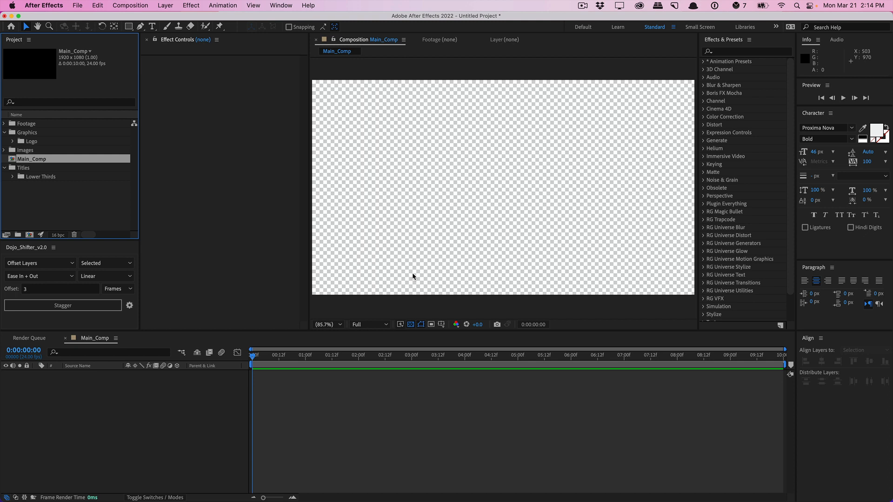
mouse_move(130, 172)
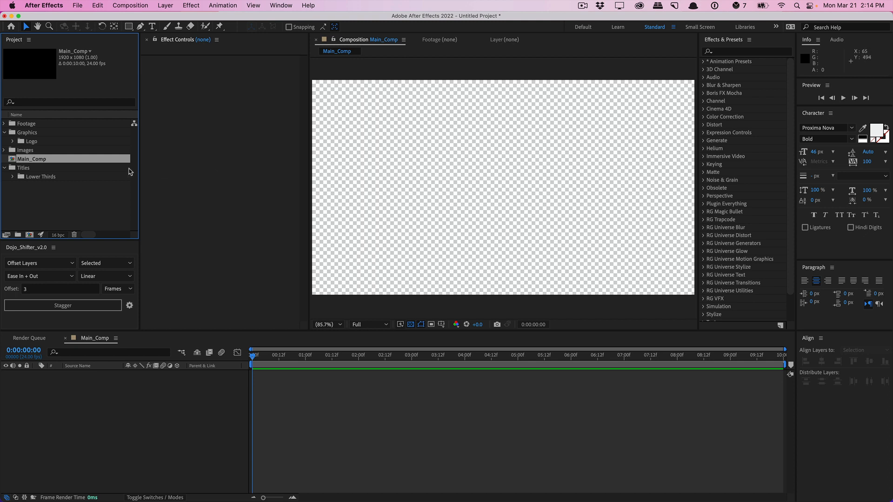
mouse_move(44, 195)
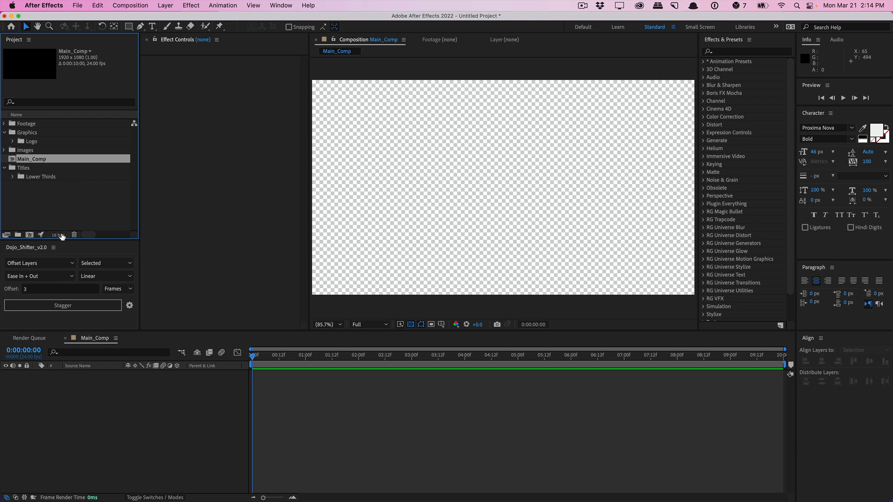
mouse_move(53, 210)
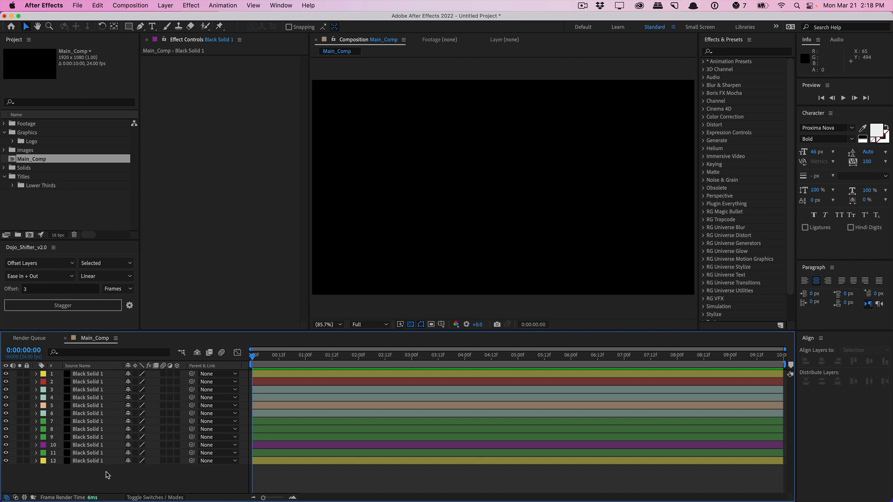
mouse_move(56, 91)
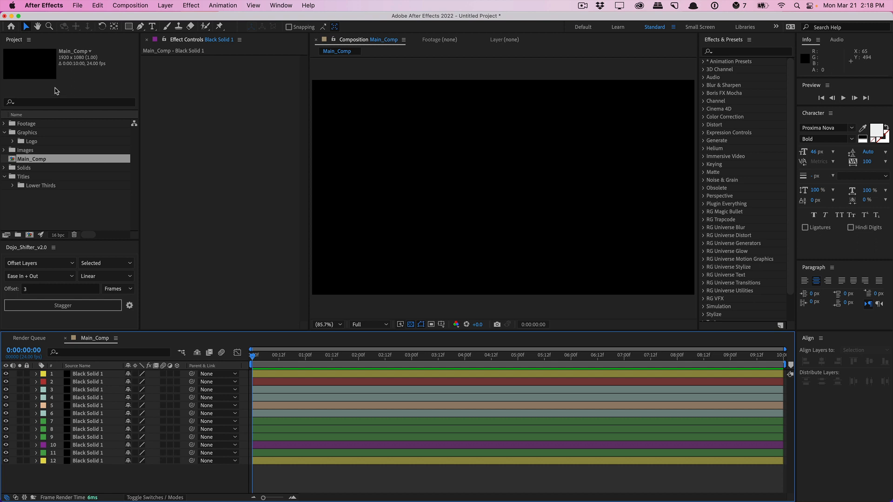
Open the Labels section of the After Effects Preferences
left_click(43, 5)
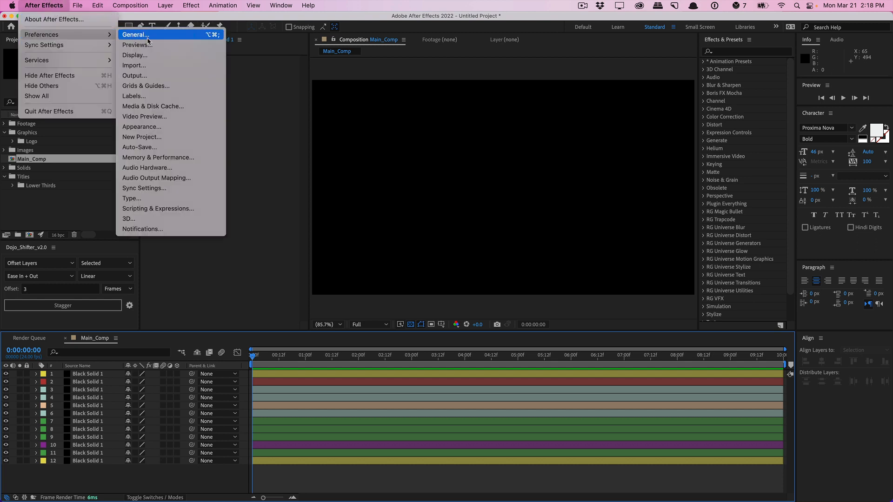
mouse_move(150, 101)
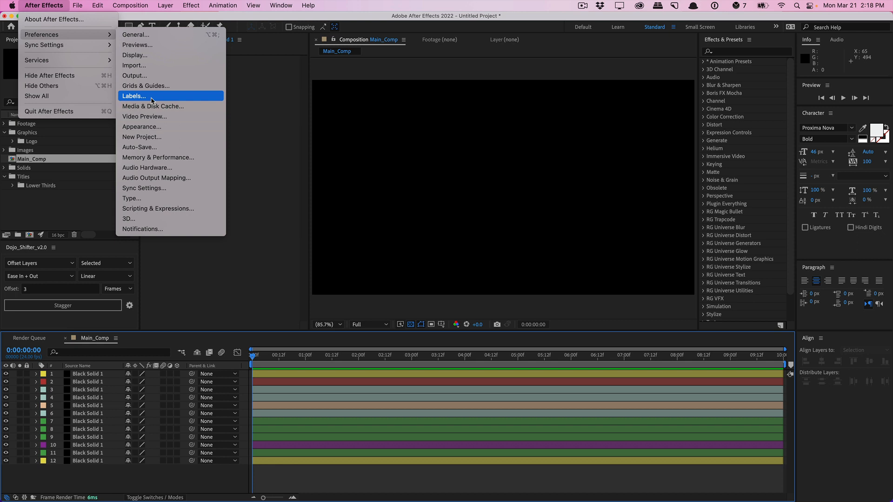
left_click(135, 96)
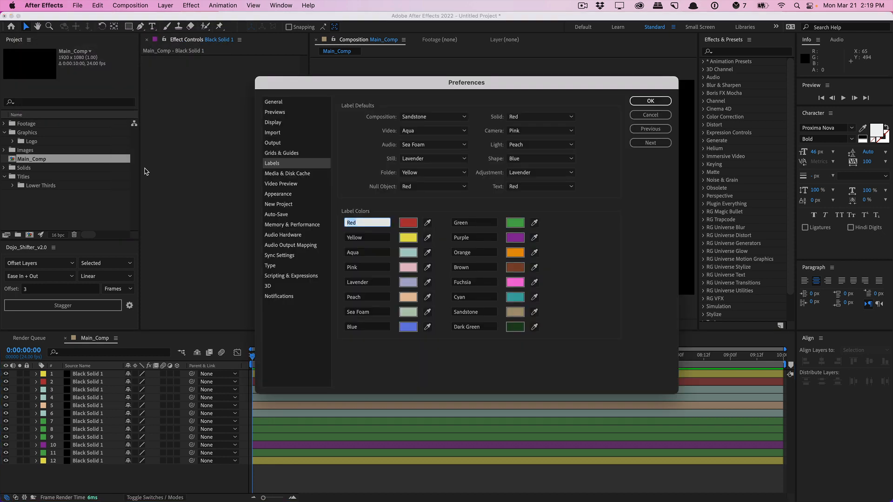
mouse_move(397, 206)
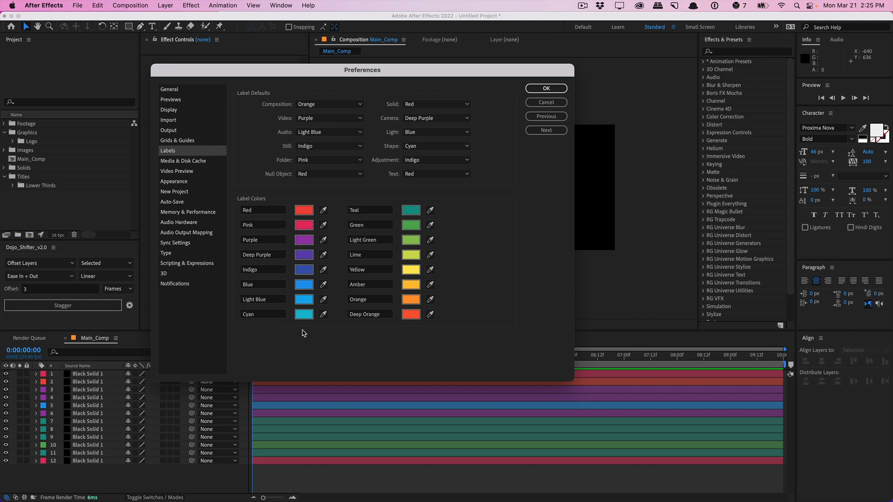
mouse_move(257, 126)
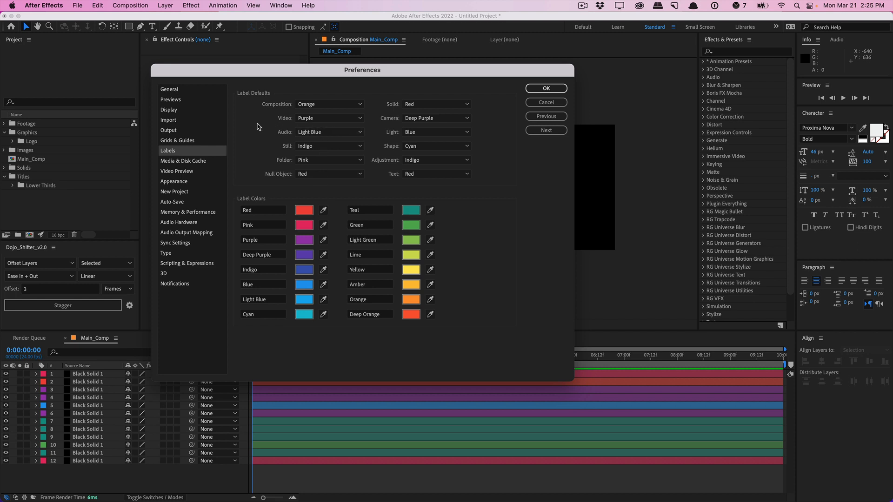
Choose a new default label colour for text layers in the Labels preferences
left_click(436, 174)
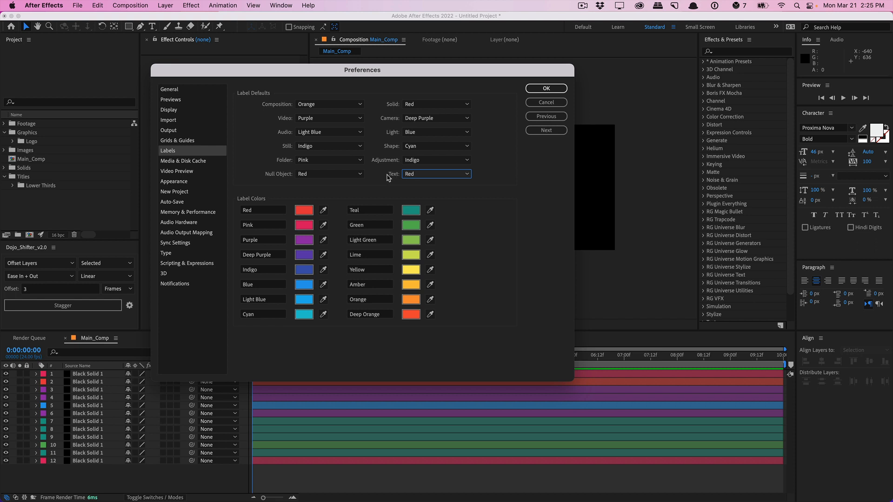
left_click(436, 174)
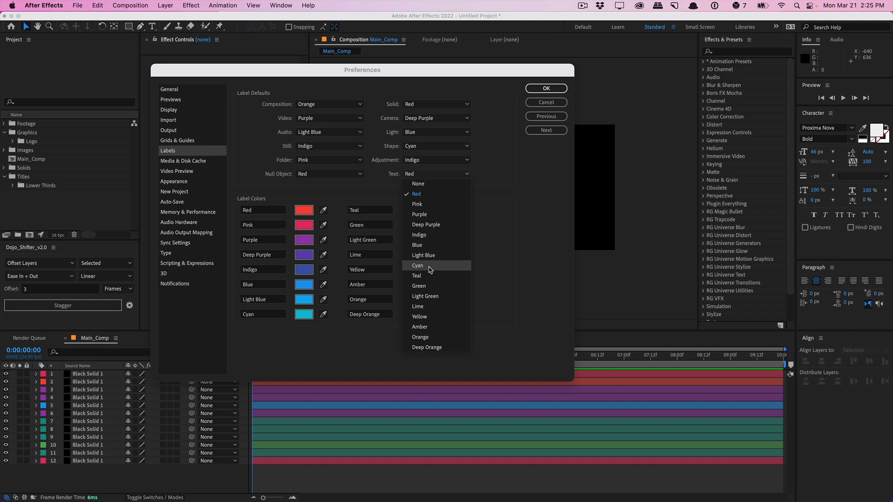
left_click(426, 347)
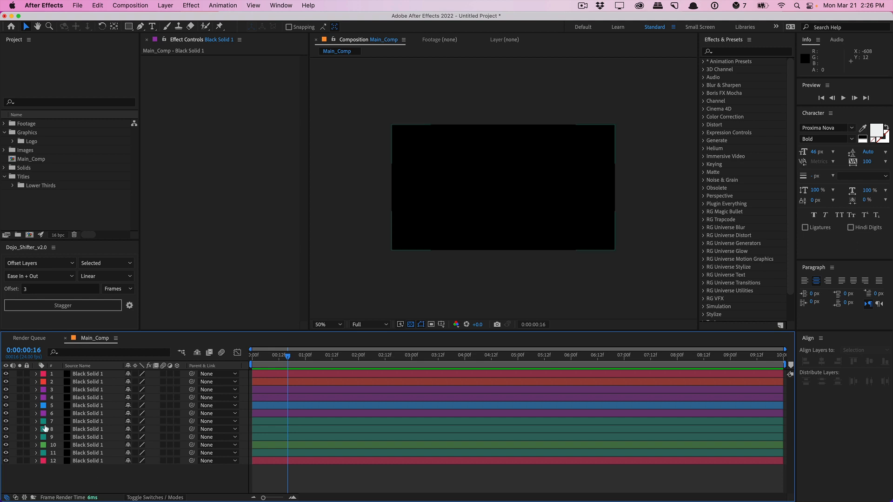
Select Black Solid 1, the top layer in the Main_Comp timeline
left_click(42, 429)
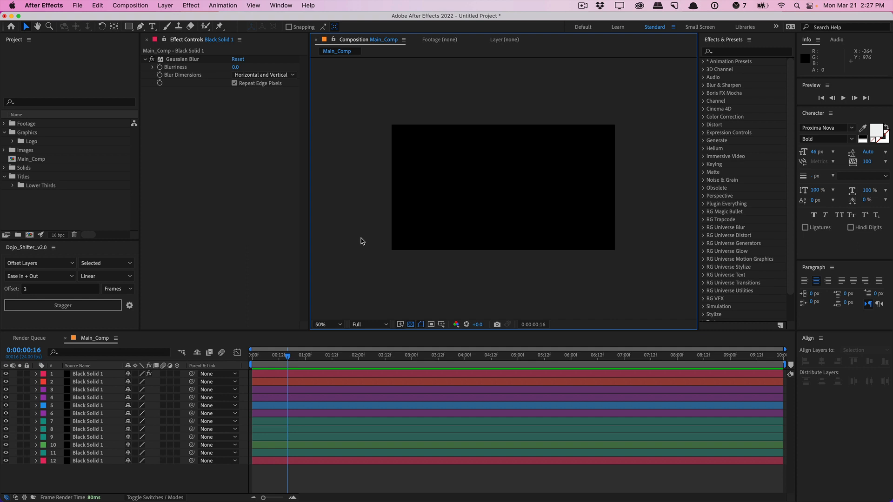
mouse_move(236, 165)
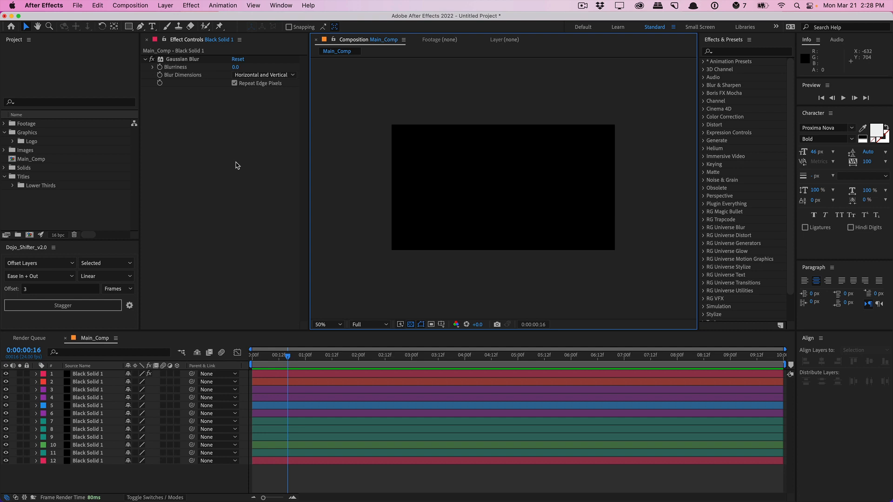
mouse_move(715, 159)
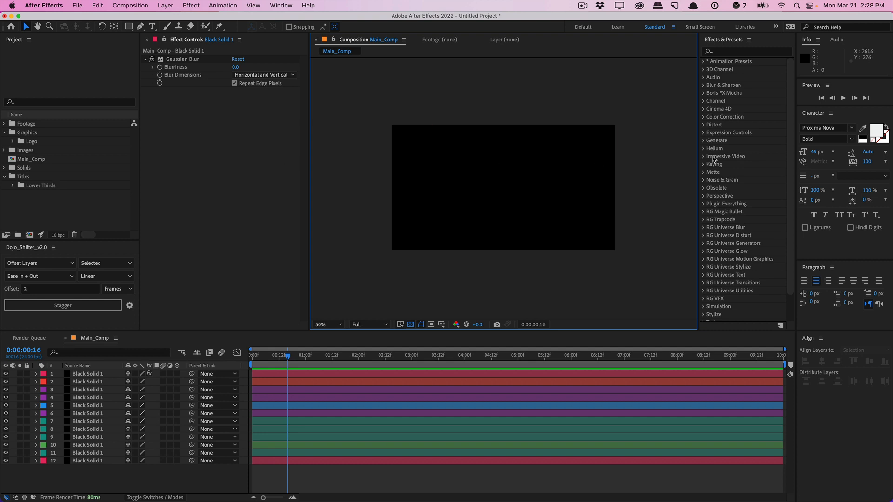
mouse_move(413, 309)
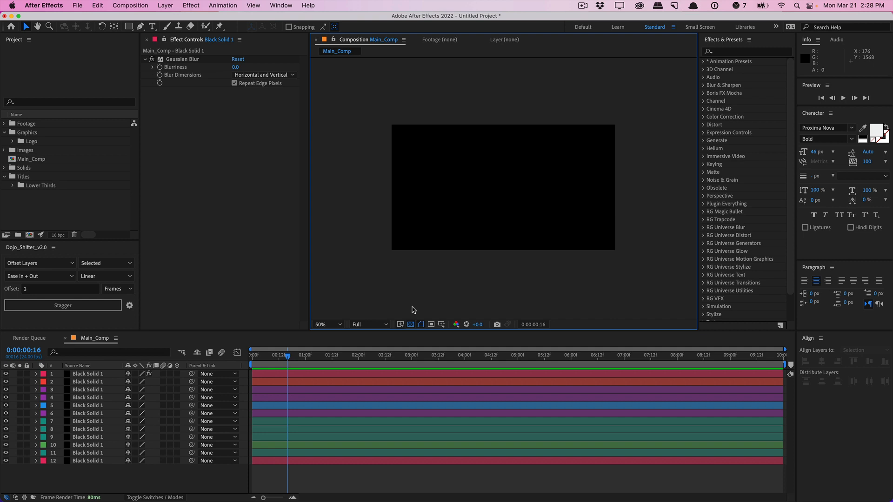
mouse_move(259, 140)
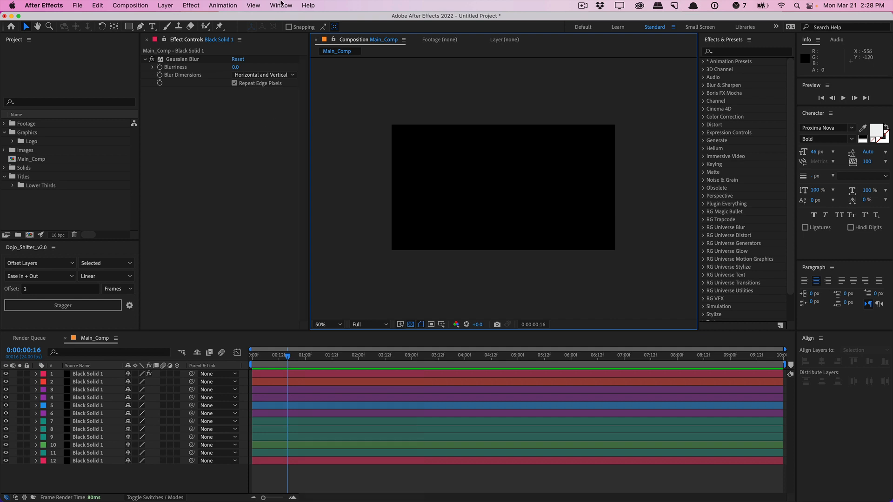
Save the current panel layout as a new workspace named 'Dojo Space'
left_click(279, 5)
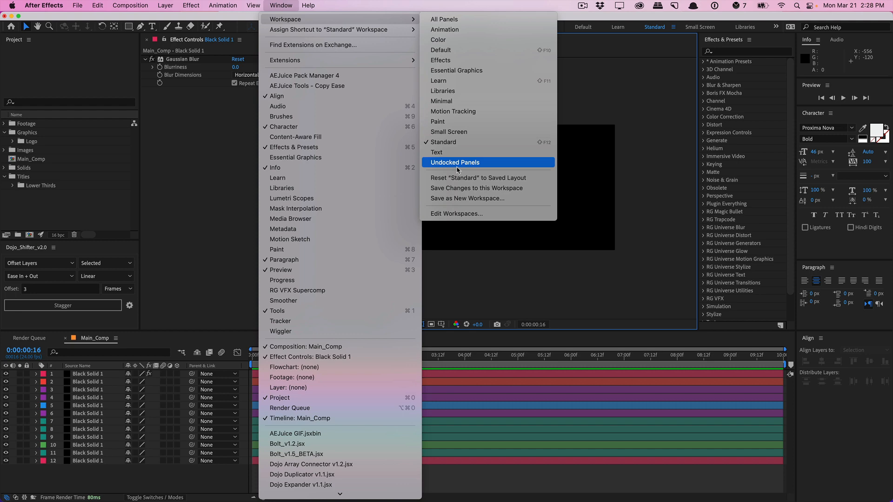
left_click(467, 198)
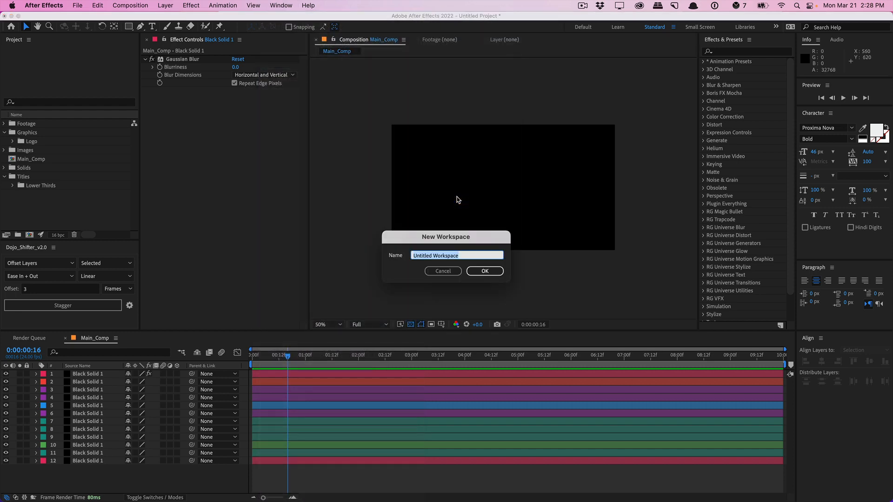
type("Dojo Spac")
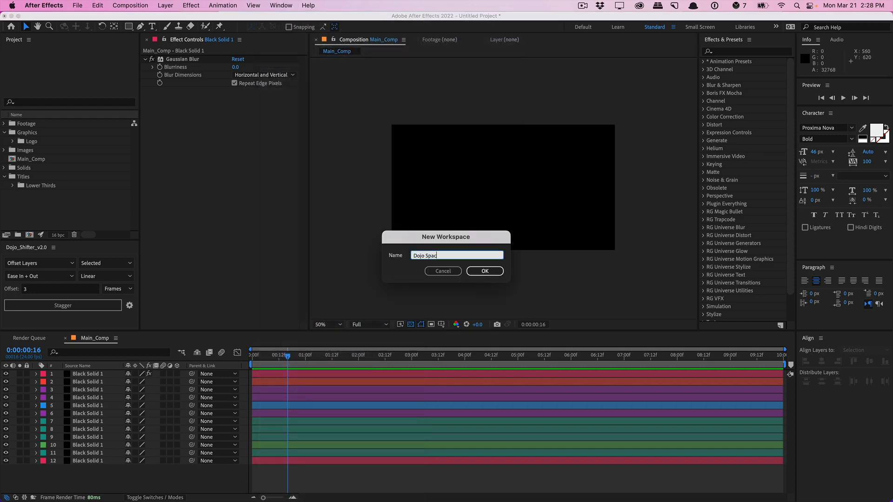
left_click(484, 271)
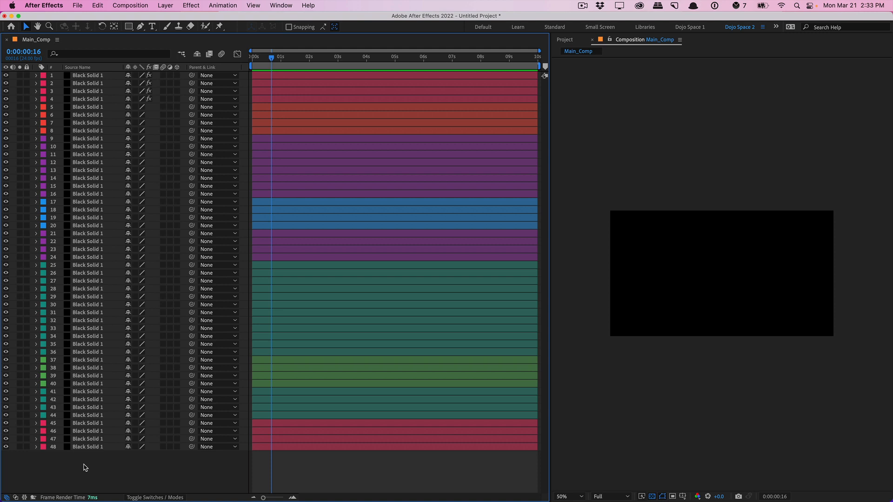
mouse_move(93, 467)
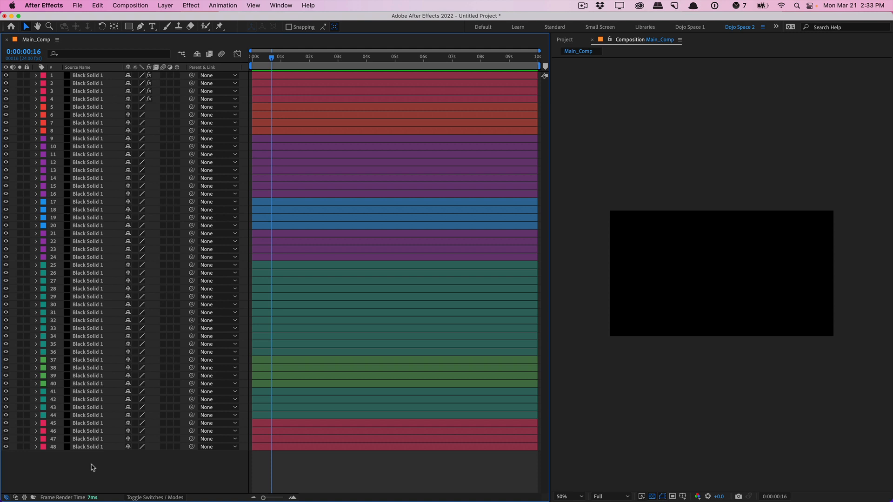
Switch to the Dojo Space 1 workspace and reopen the Window menu
left_click(280, 5)
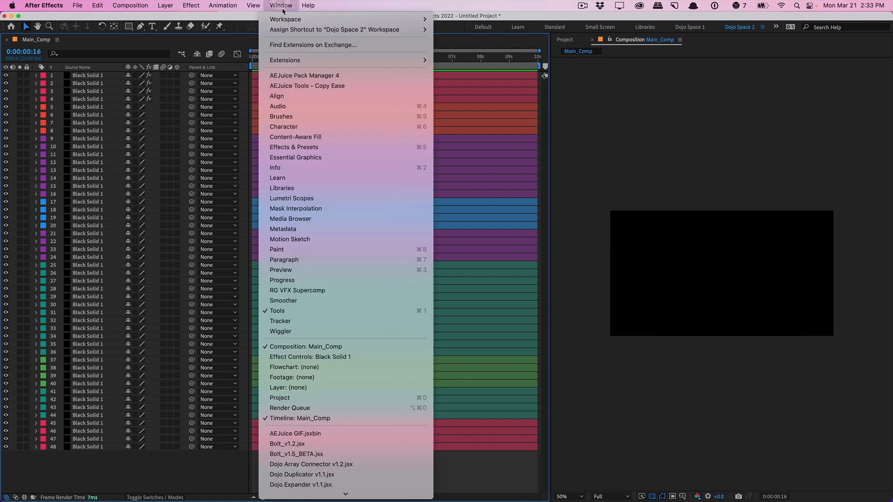
mouse_move(285, 18)
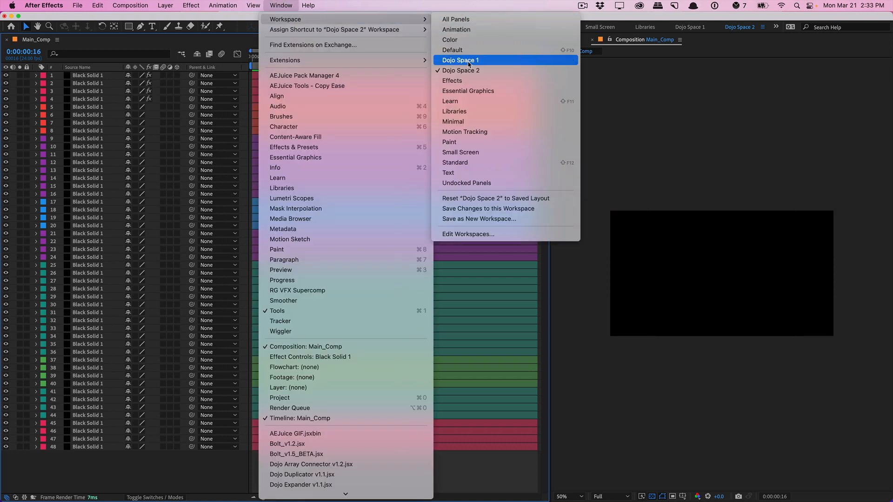
left_click(461, 60)
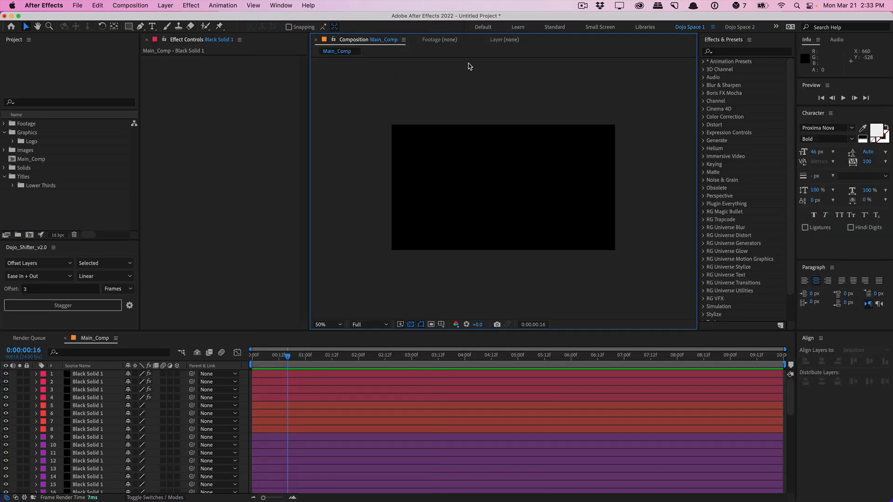
left_click(280, 5)
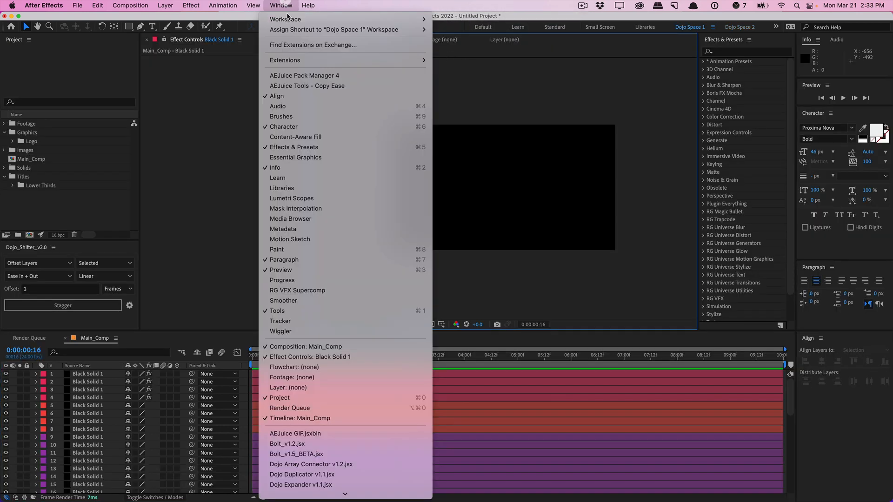
mouse_move(284, 19)
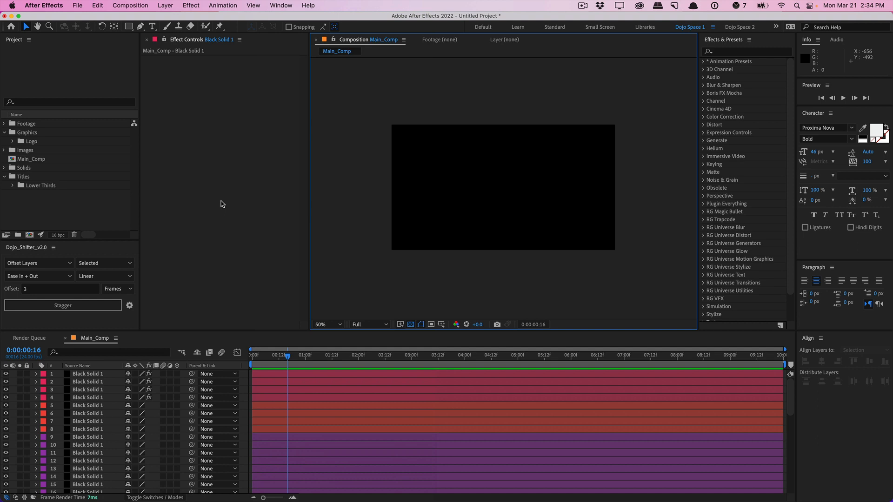
Set the Auto-Save preference to save every 10 minutes and apply it
left_click(44, 5)
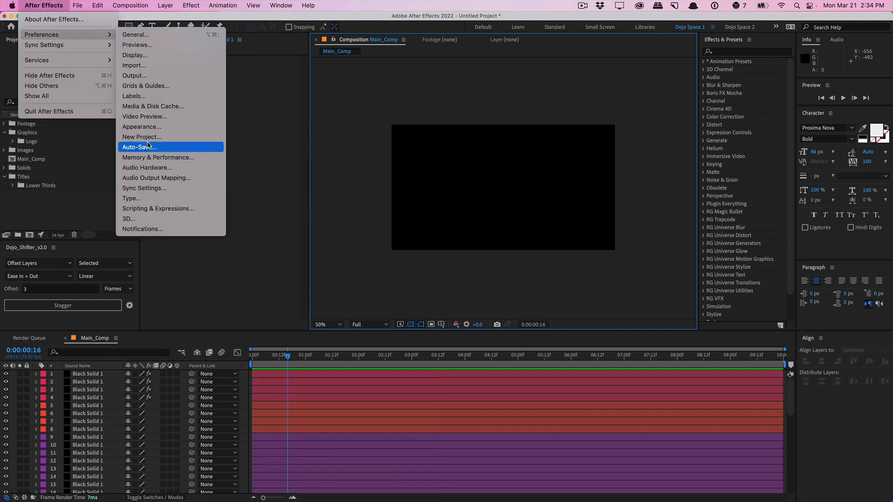
left_click(138, 147)
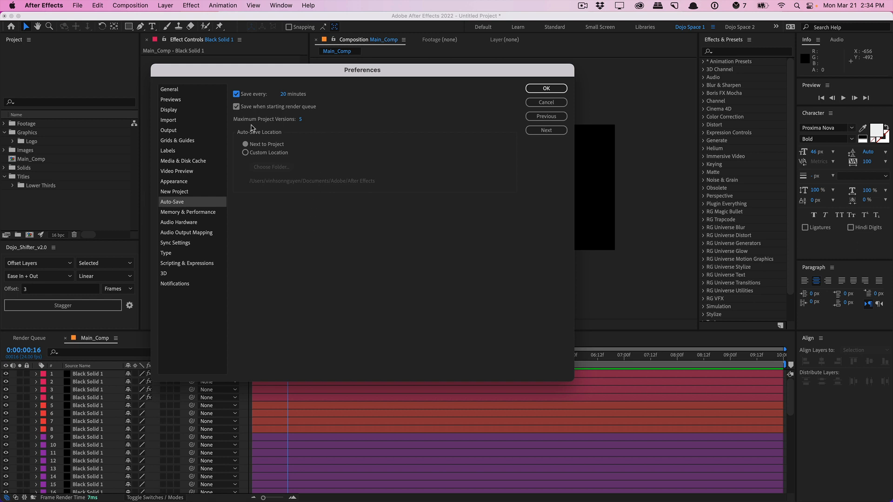
mouse_move(306, 126)
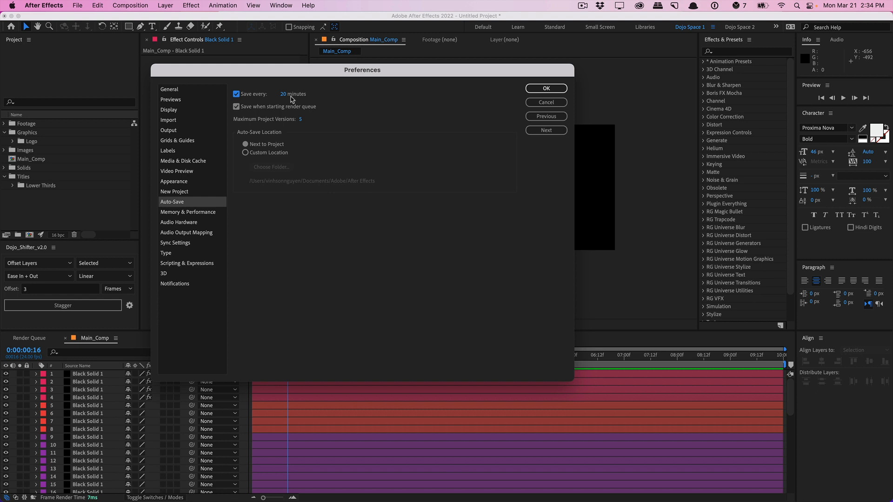
mouse_move(284, 99)
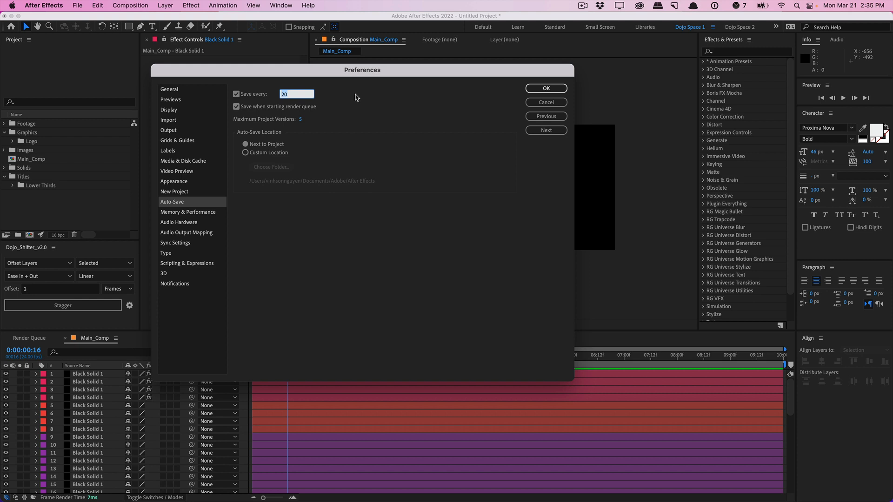
type("10")
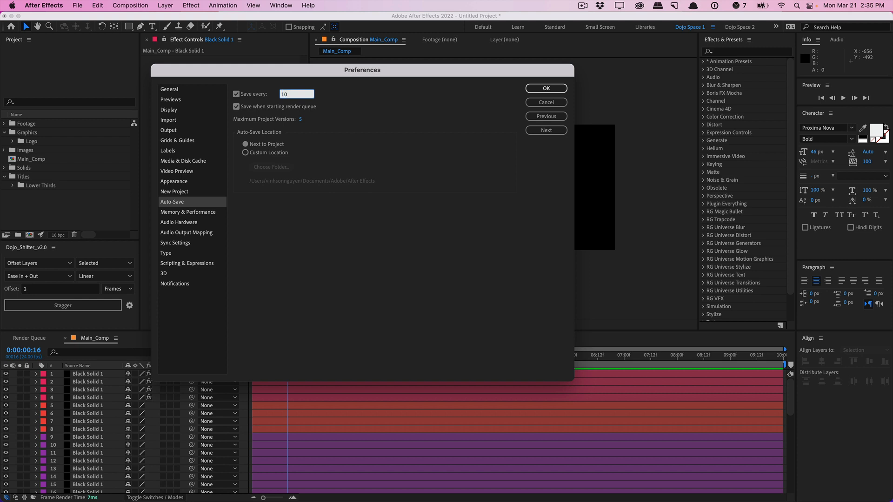
left_click(349, 229)
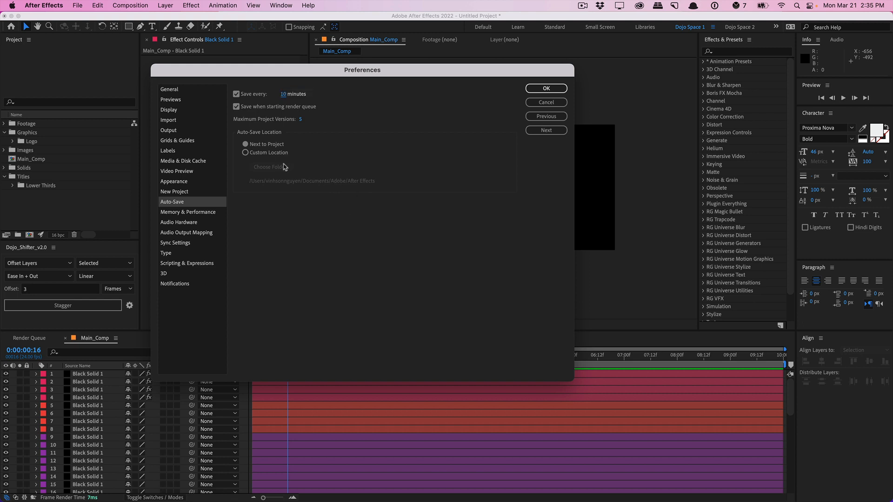
mouse_move(281, 163)
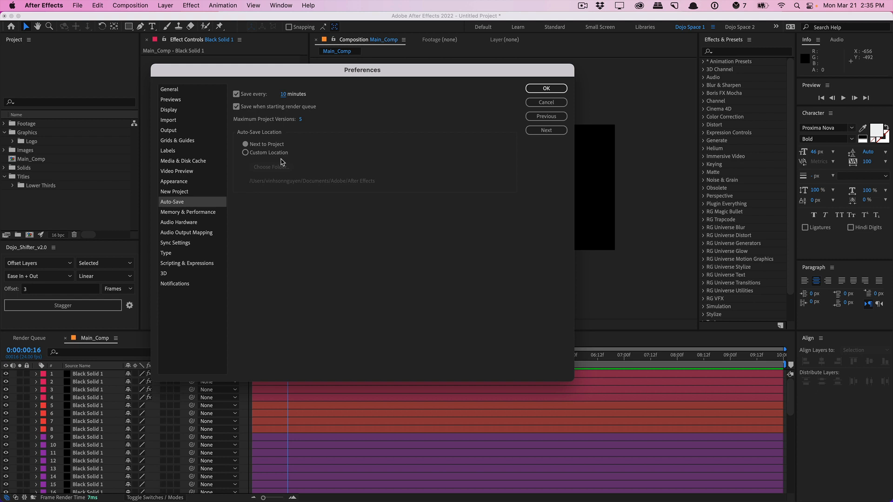
mouse_move(530, 96)
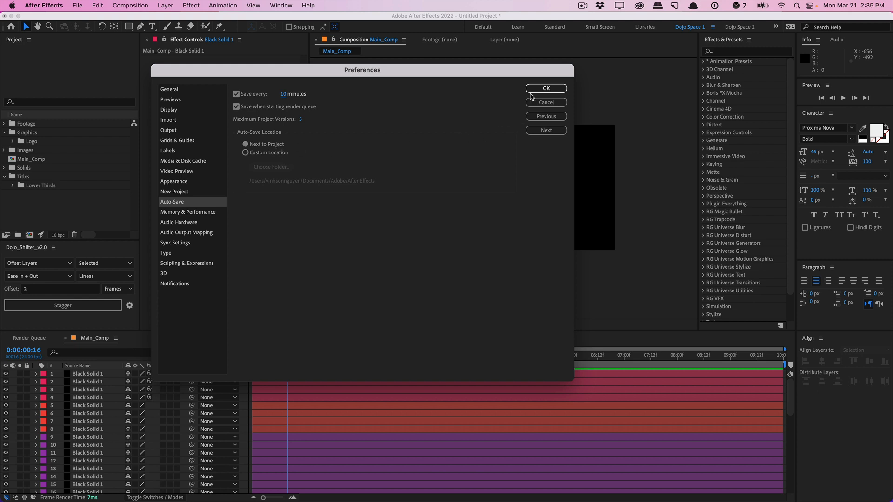
left_click(545, 88)
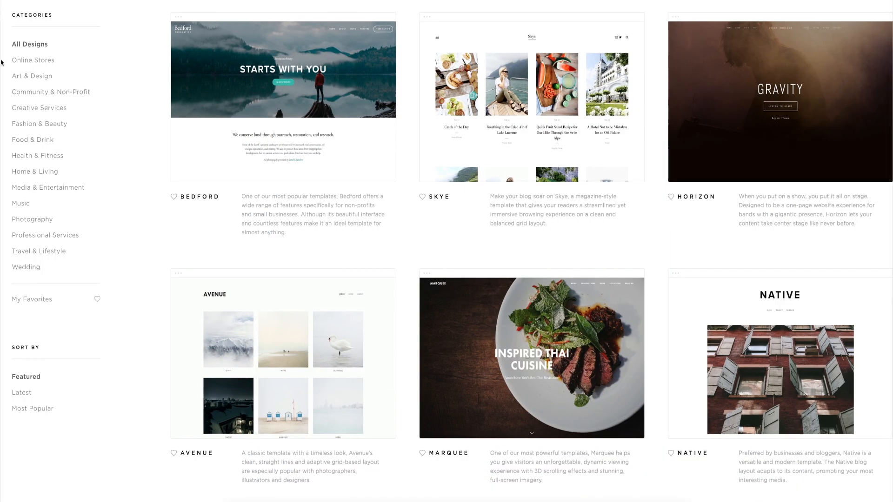
Filter templates to Online Stores, then drag the Bedford Learn More button colour to dark grey
left_click(32, 60)
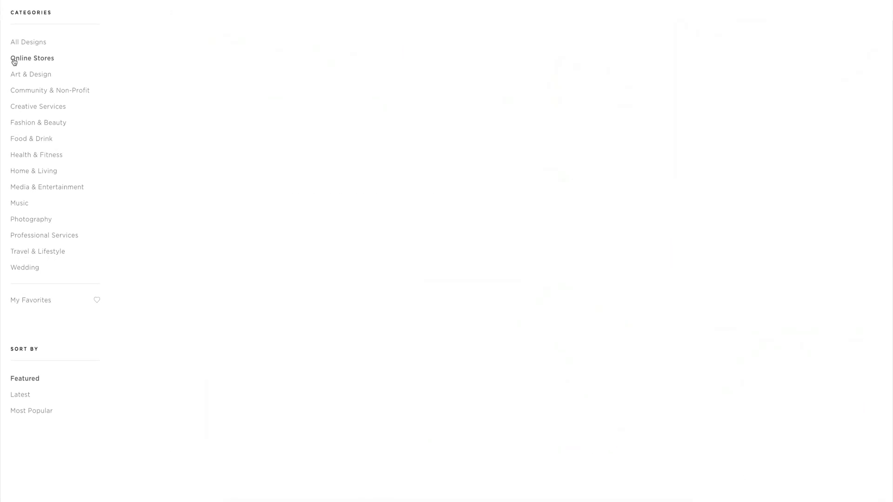
left_click(32, 58)
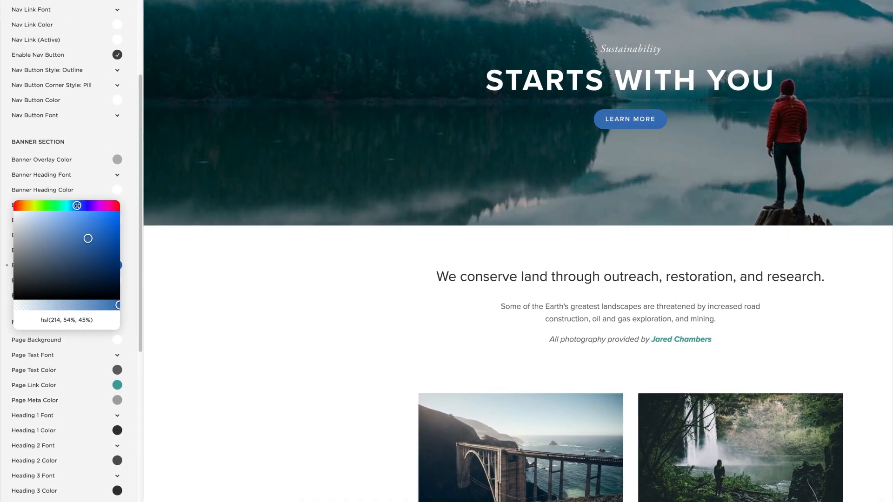
left_click_drag(88, 238, 20, 272)
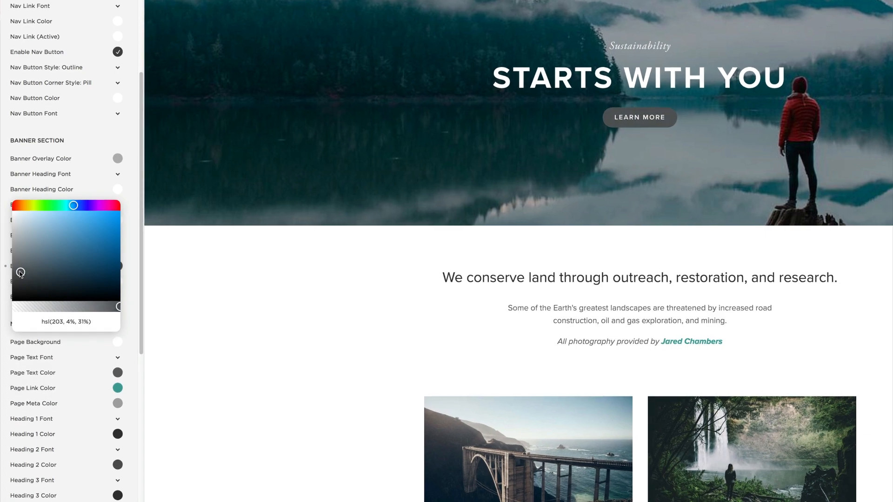